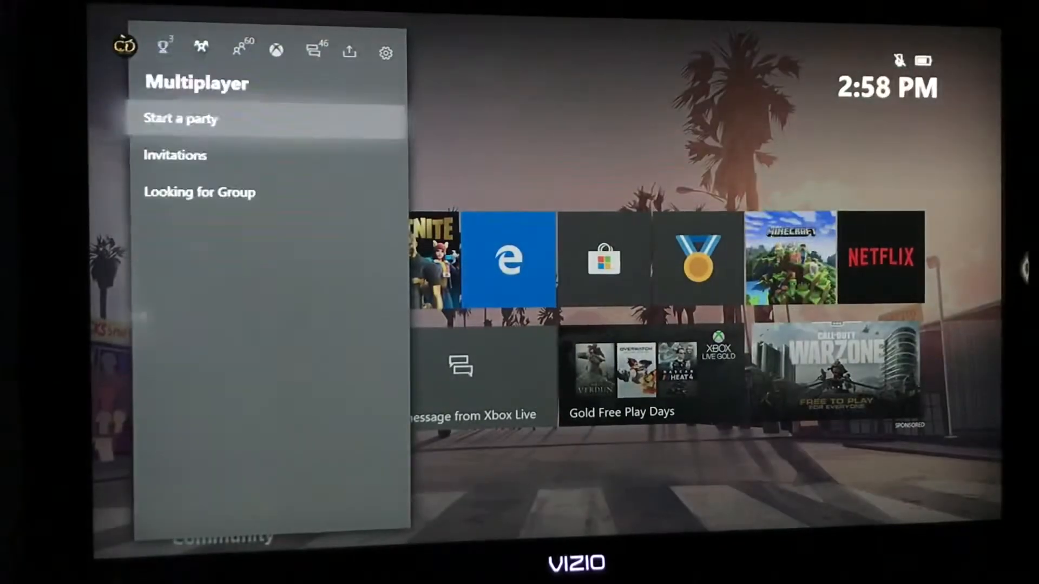
# Move through the guide's achievements and other sections toward Sign in.
pyautogui.click(163, 54)
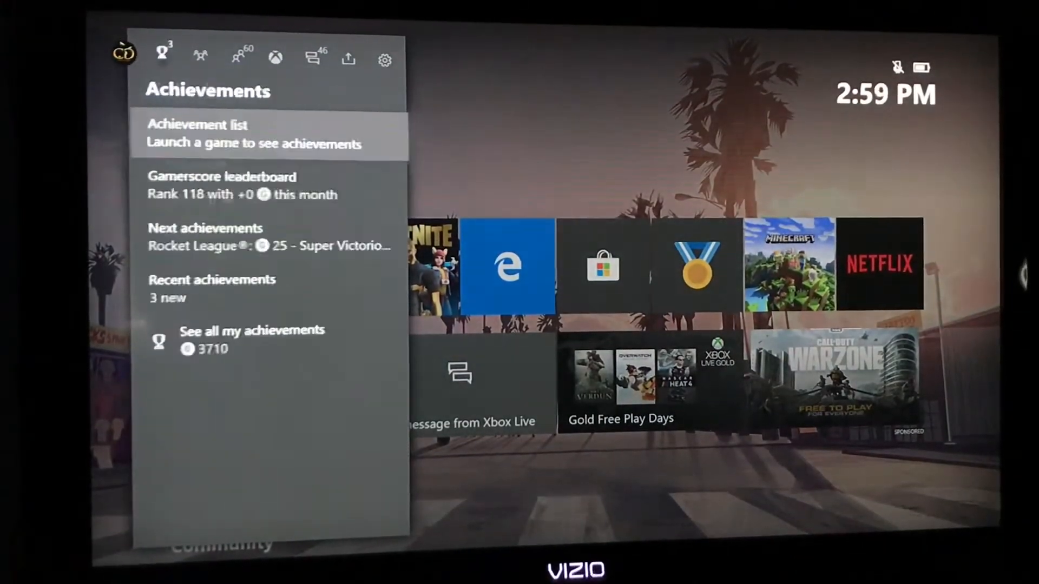
pyautogui.click(123, 59)
pyautogui.write('Ty')
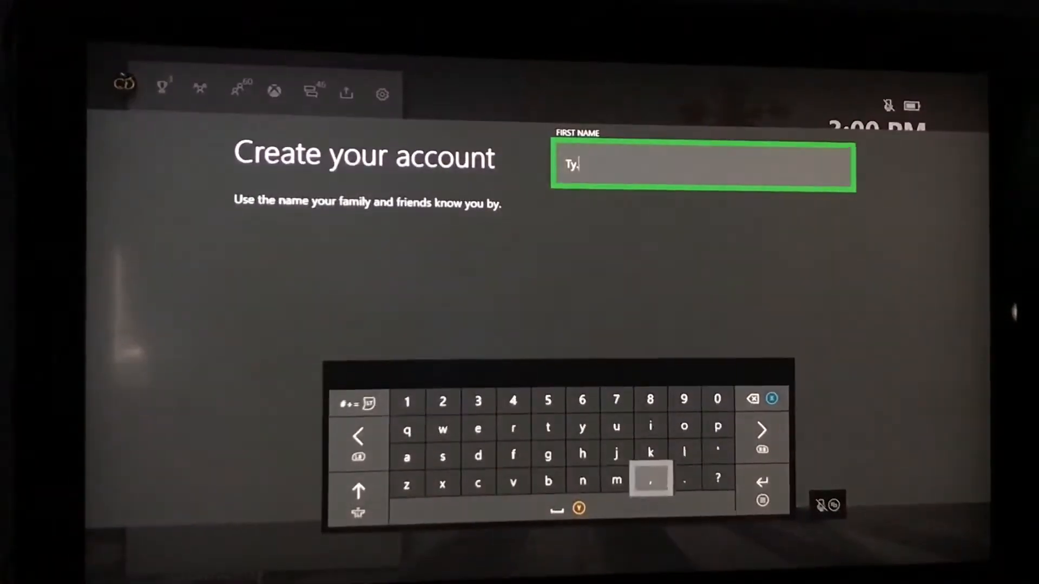
# Enter the new account's first name on the Create your account form.
pyautogui.click(472, 423)
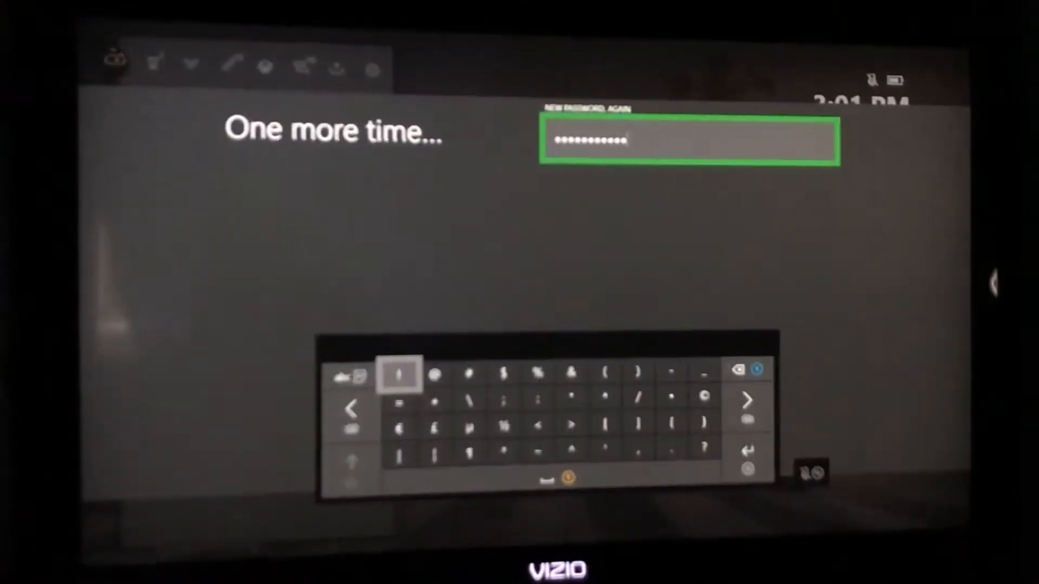
# Confirm the password, set the birthday to March 2, 2000, and continue.
pyautogui.click(749, 457)
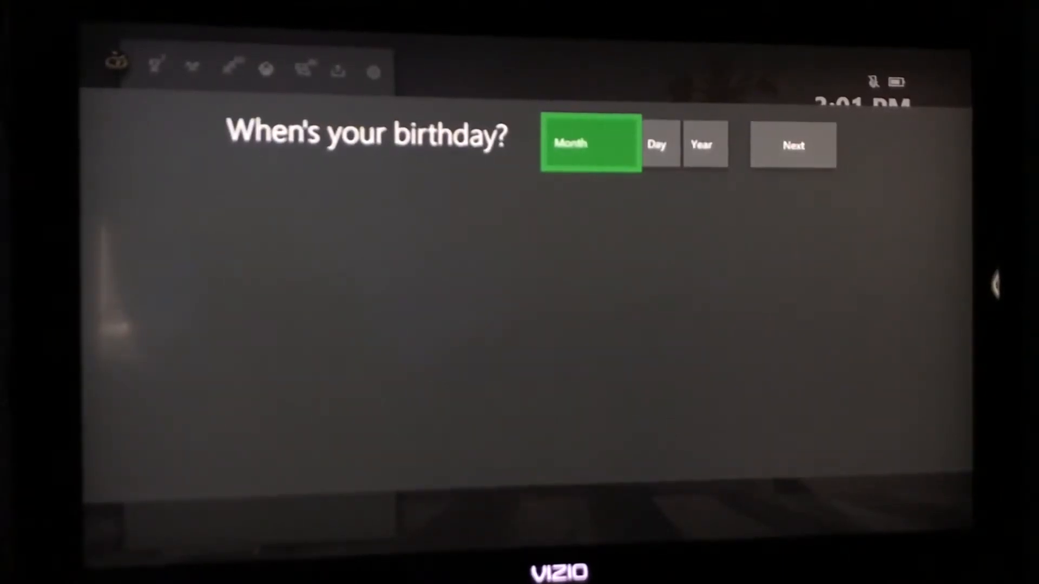
pyautogui.click(590, 144)
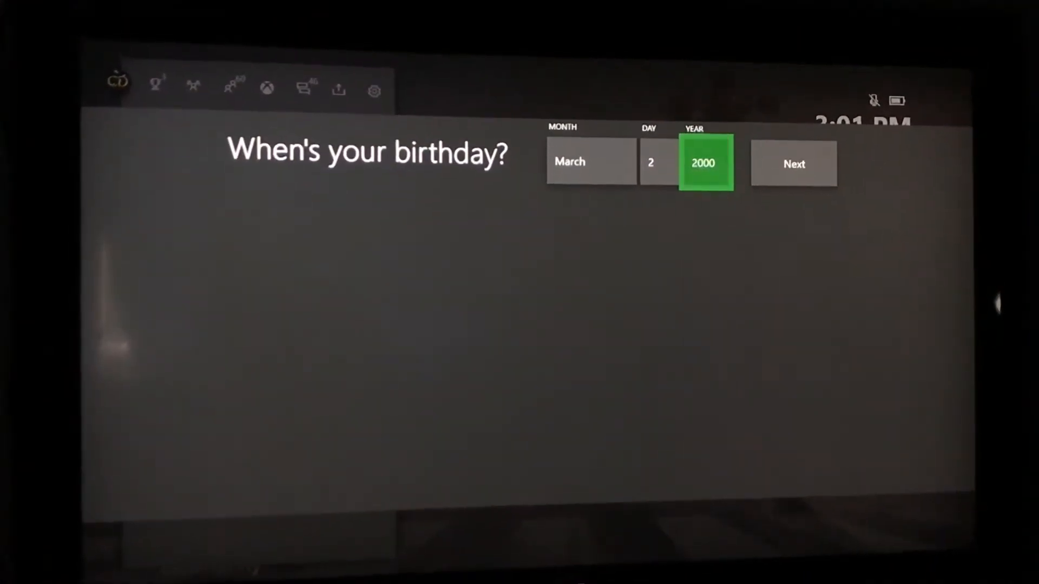
pyautogui.click(794, 164)
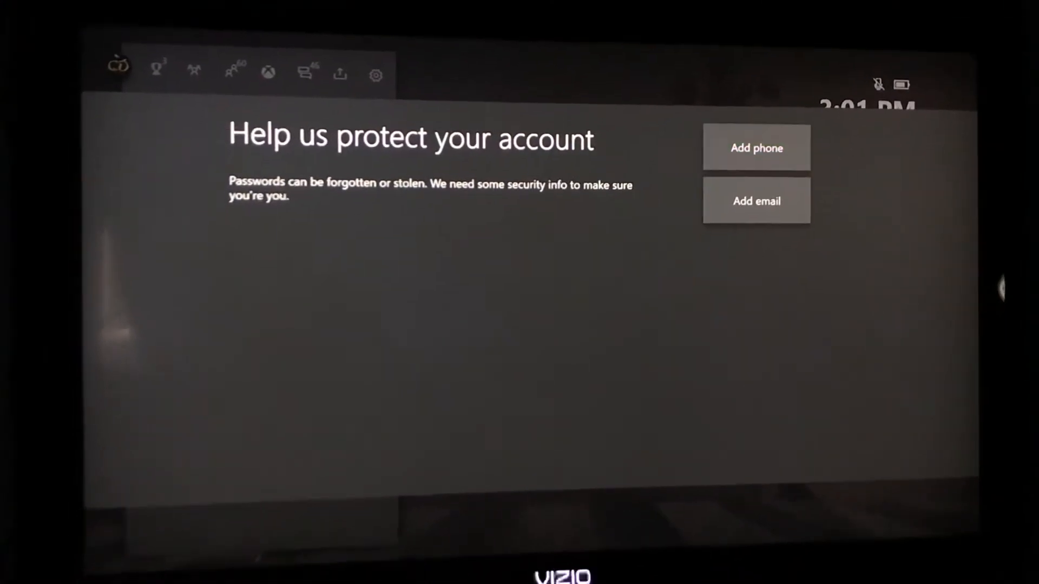
# Add security info, agree to the terms, and view both profiles under Sign in.
pyautogui.click(756, 148)
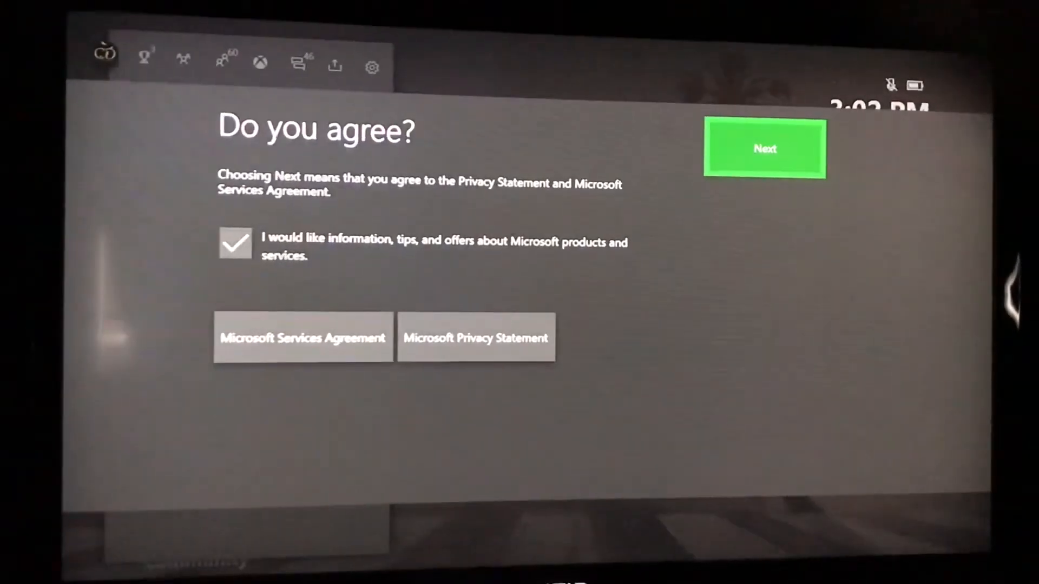
pyautogui.click(764, 148)
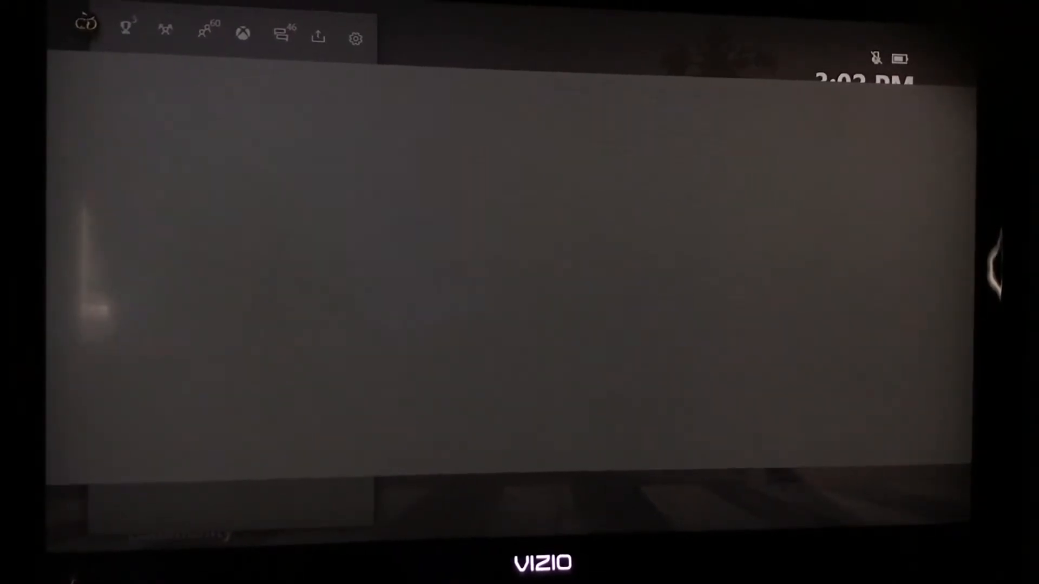
pyautogui.click(85, 33)
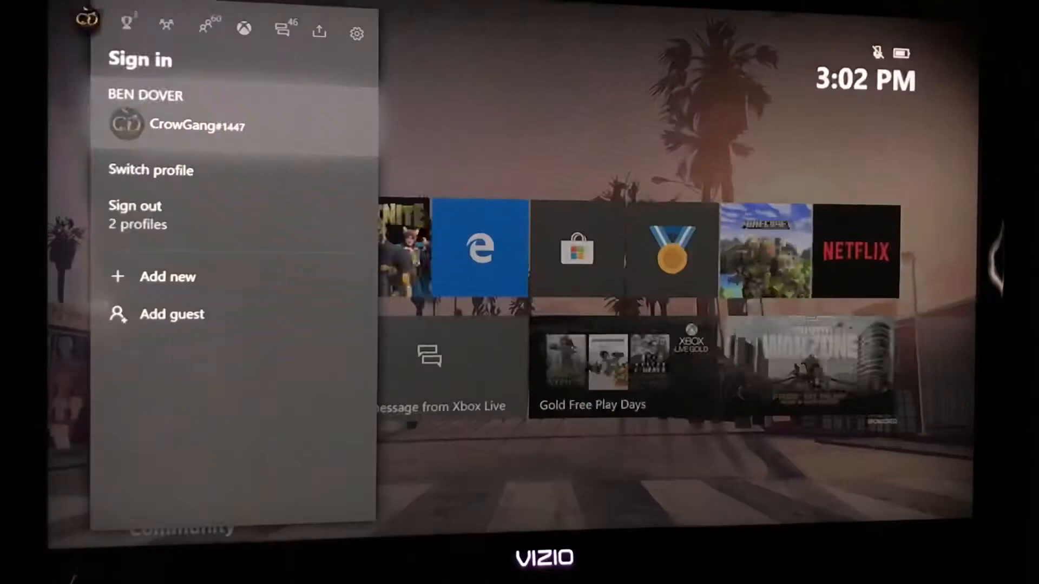